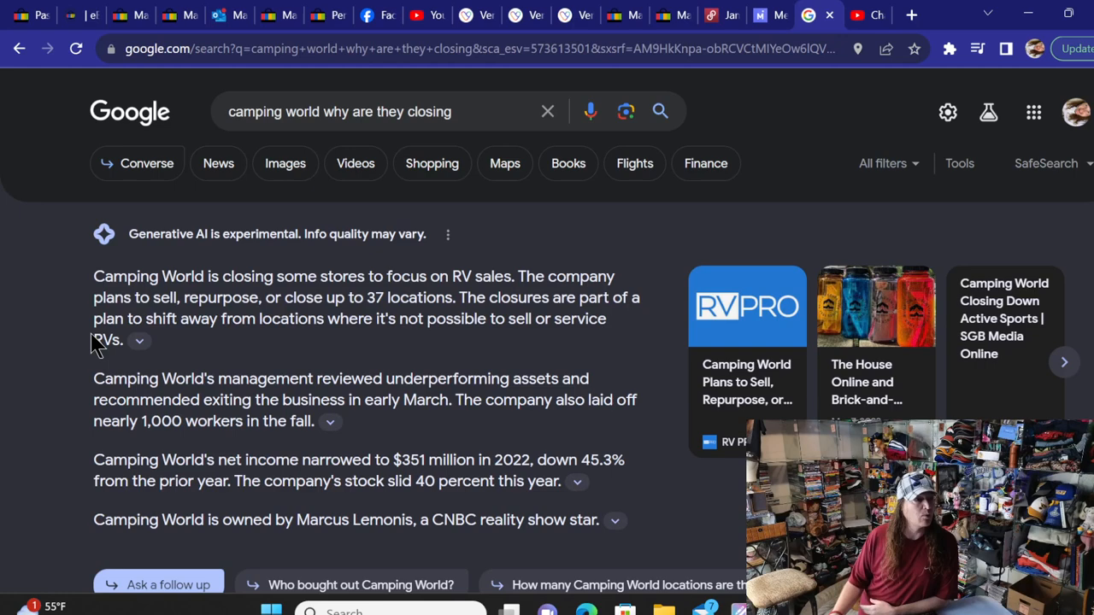
pyautogui.moveTo(92, 348)
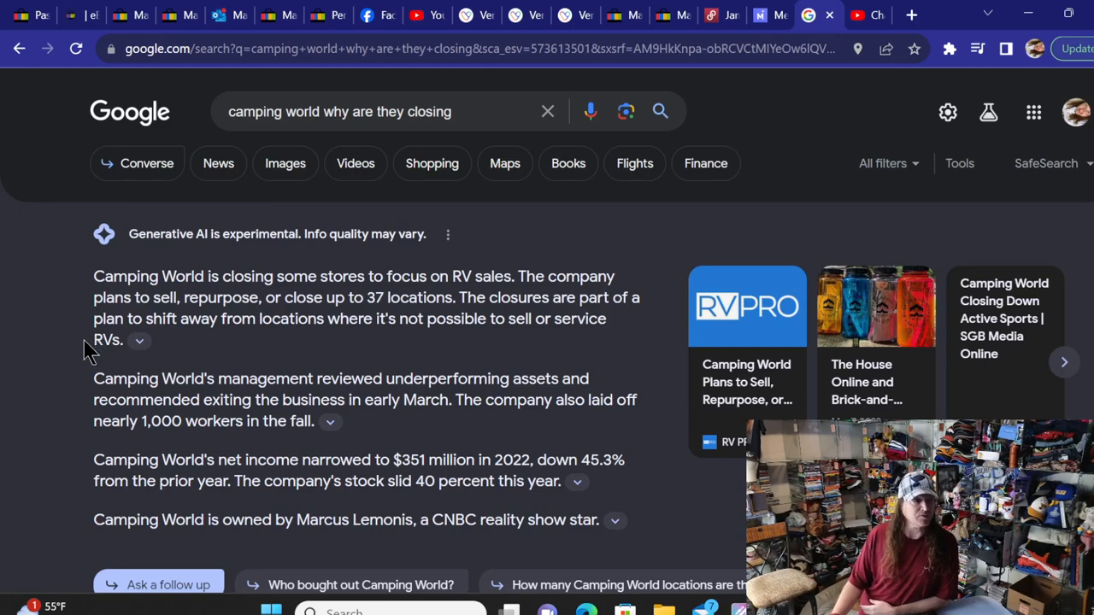
# - Scroll through results toward the Local 3 News Camping World fire video on YouTube
pyautogui.scroll(-3)
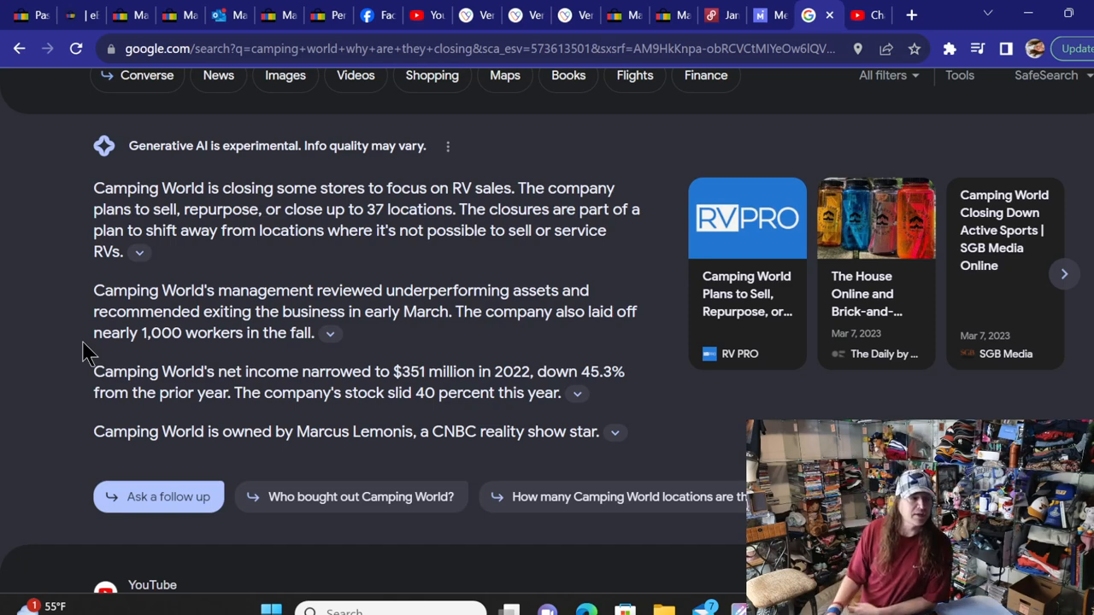
pyautogui.scroll(-3)
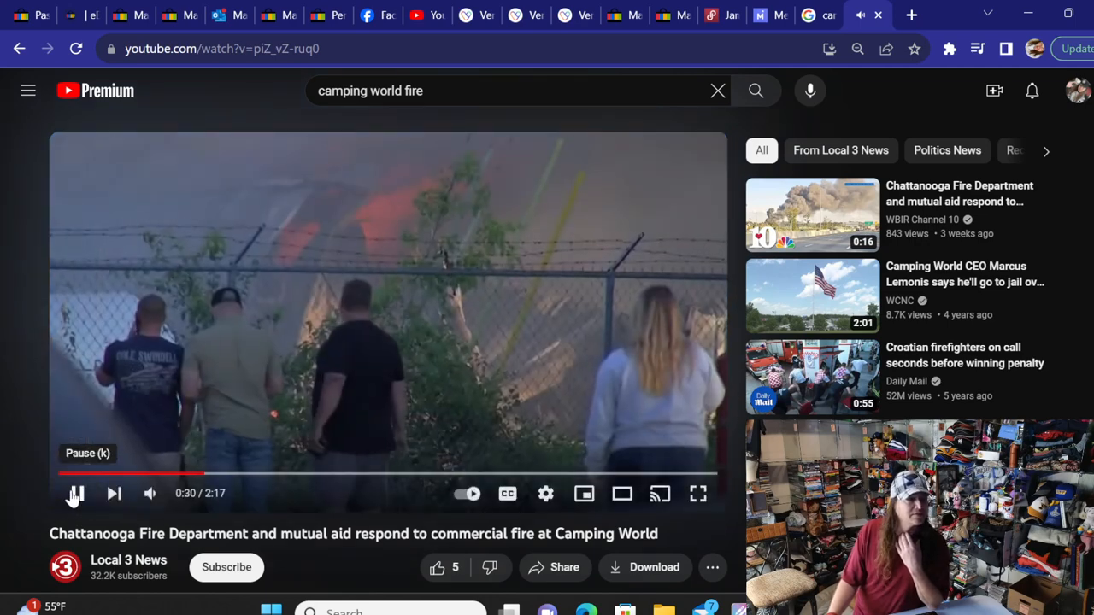
# - Start the Local 3 News clip on cleanup at Camping World after the weekend fire
pyautogui.click(75, 492)
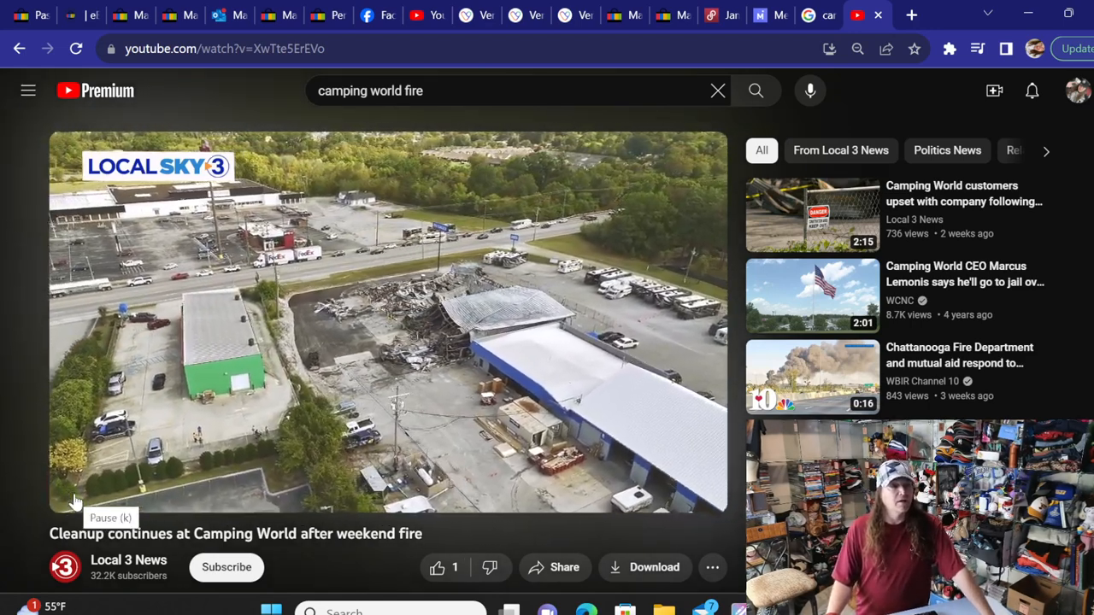
# - Play the aerial cleanup footage, then browse results for 'camping world apology'
pyautogui.click(75, 492)
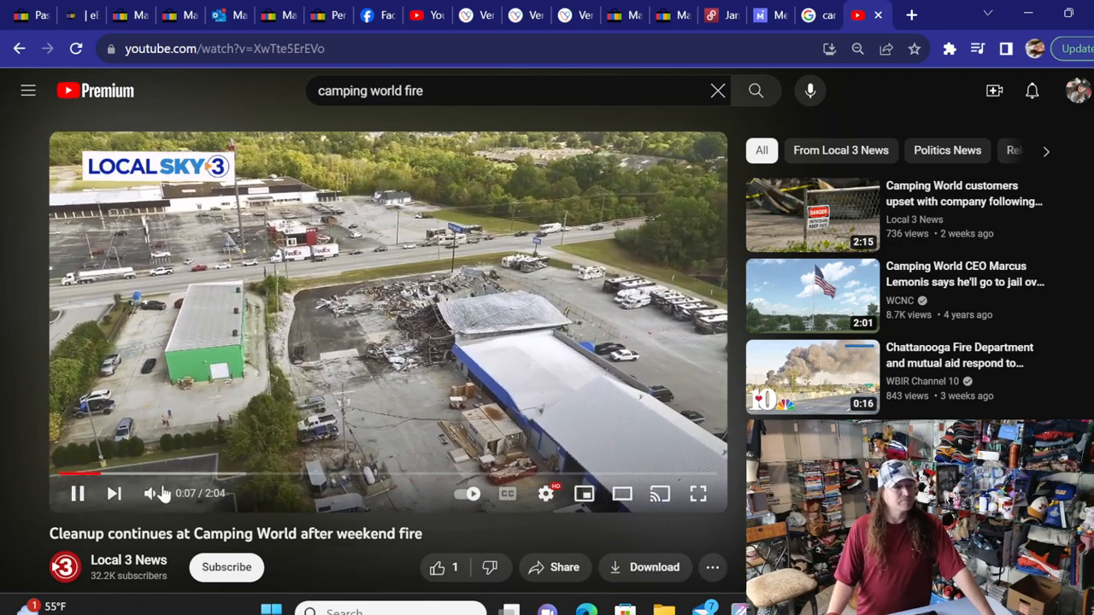
pyautogui.click(150, 492)
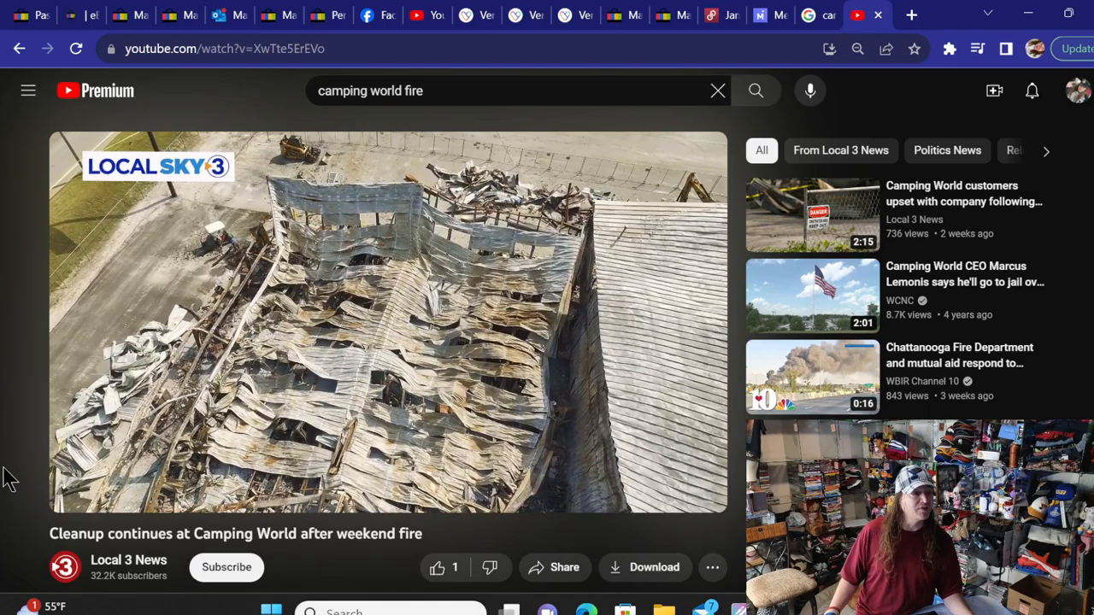
pyautogui.scroll(-3)
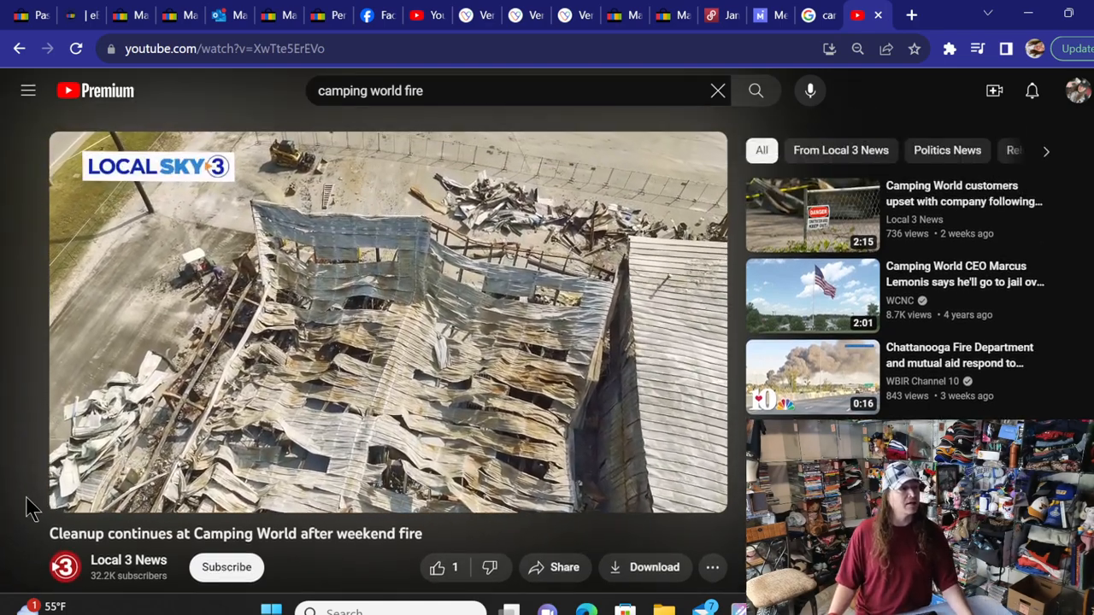
pyautogui.scroll(-3)
pyautogui.write('apology')
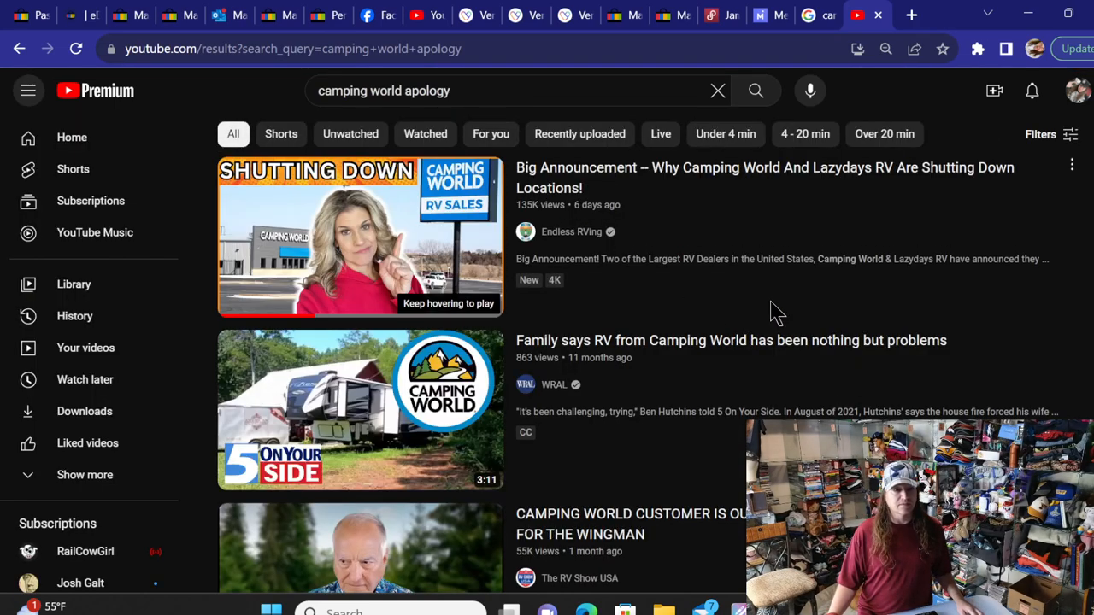
# - Send the 'camping world apology for fire' query to Google Search for its AI overview
pyautogui.scroll(-3)
pyautogui.write(' for fire')
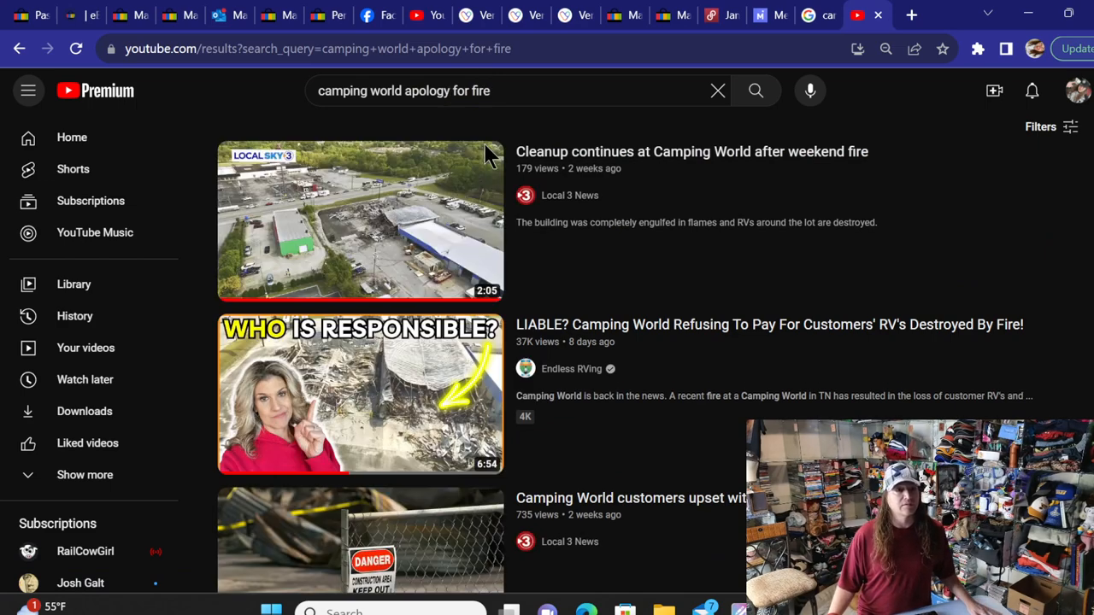
pyautogui.scroll(-3)
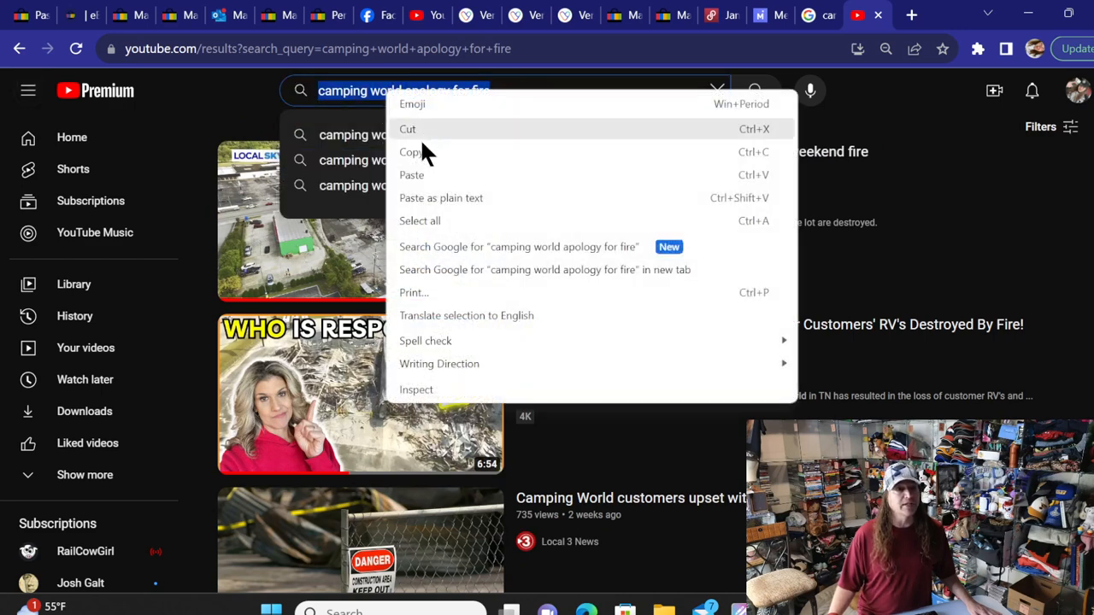
pyautogui.click(518, 246)
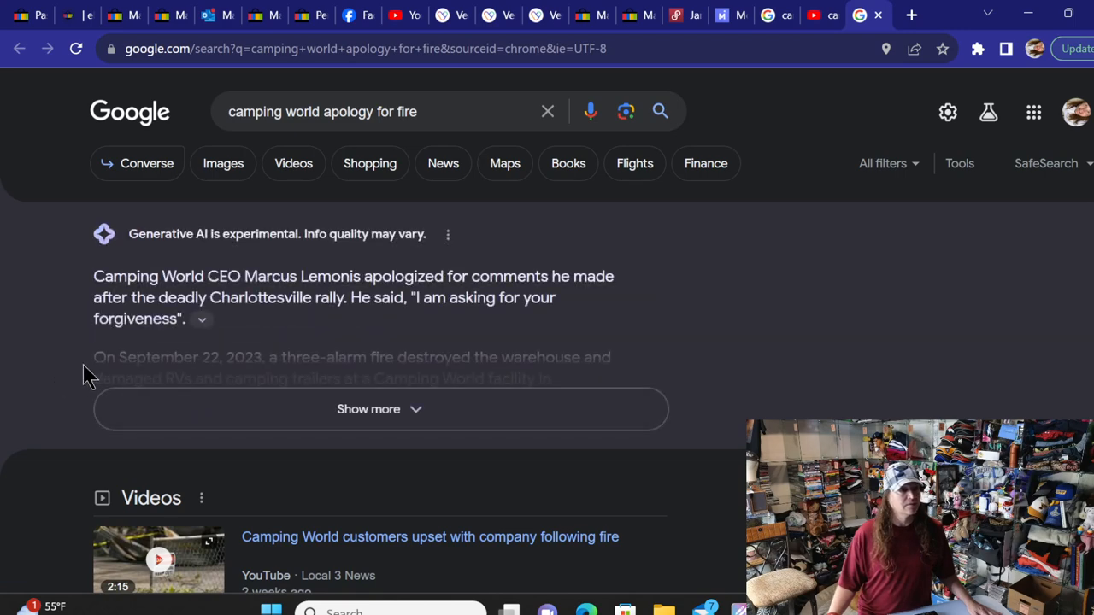
# - Expand the AI overview via 'Show more' and read the customer-complaint details
pyautogui.click(369, 408)
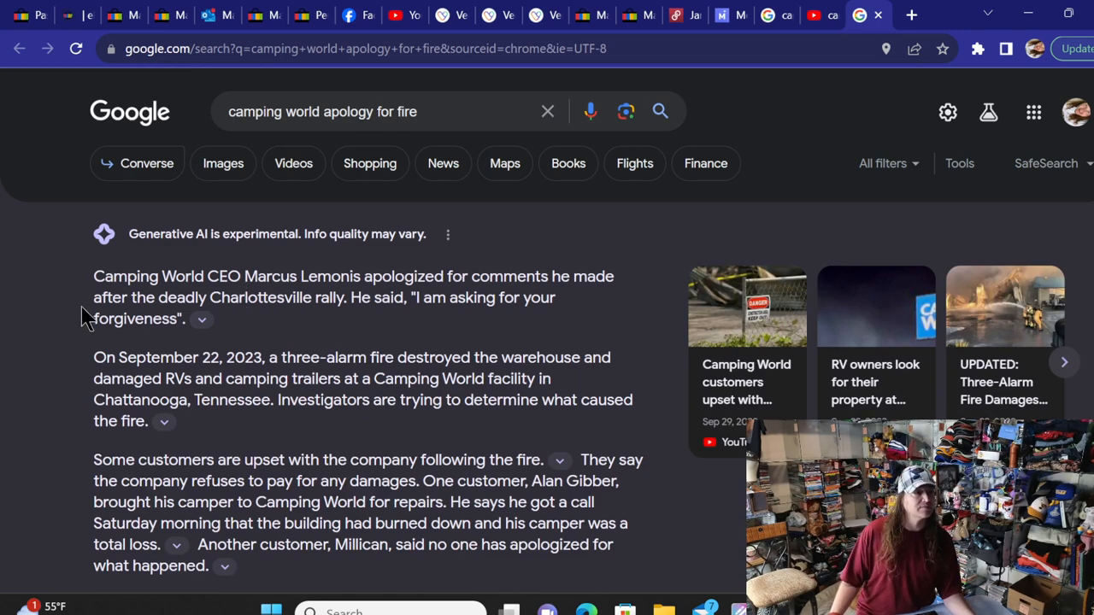
pyautogui.scroll(-3)
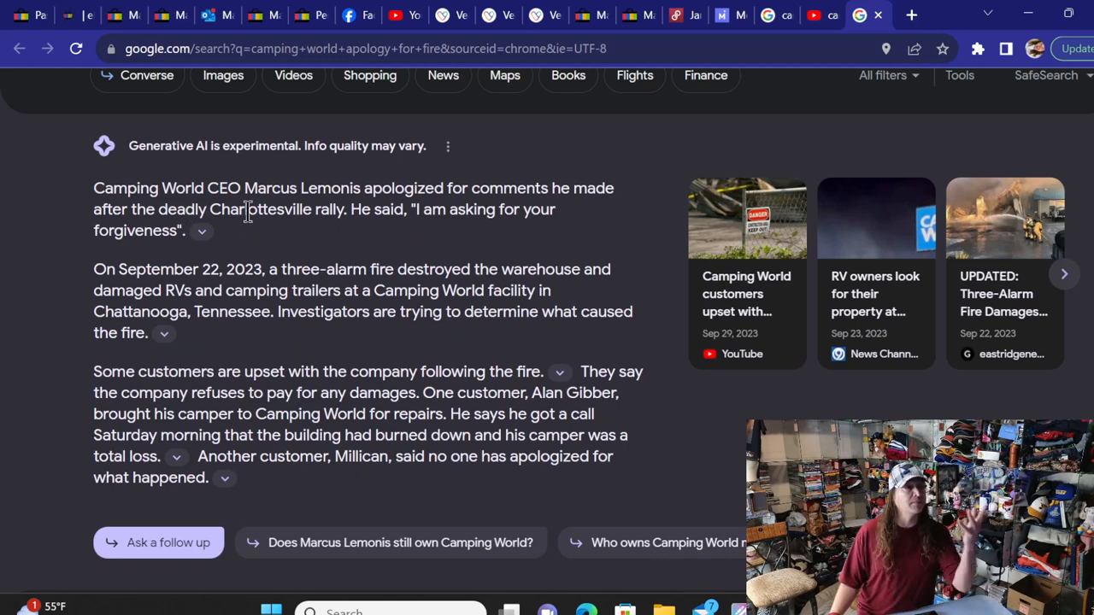
pyautogui.moveTo(322, 209)
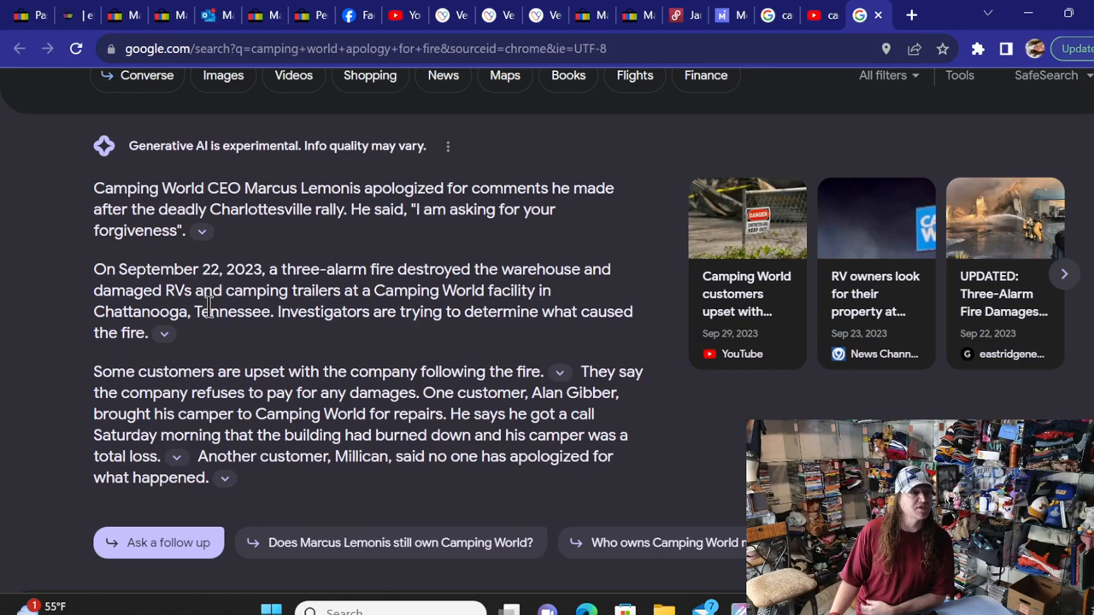
pyautogui.moveTo(509, 321)
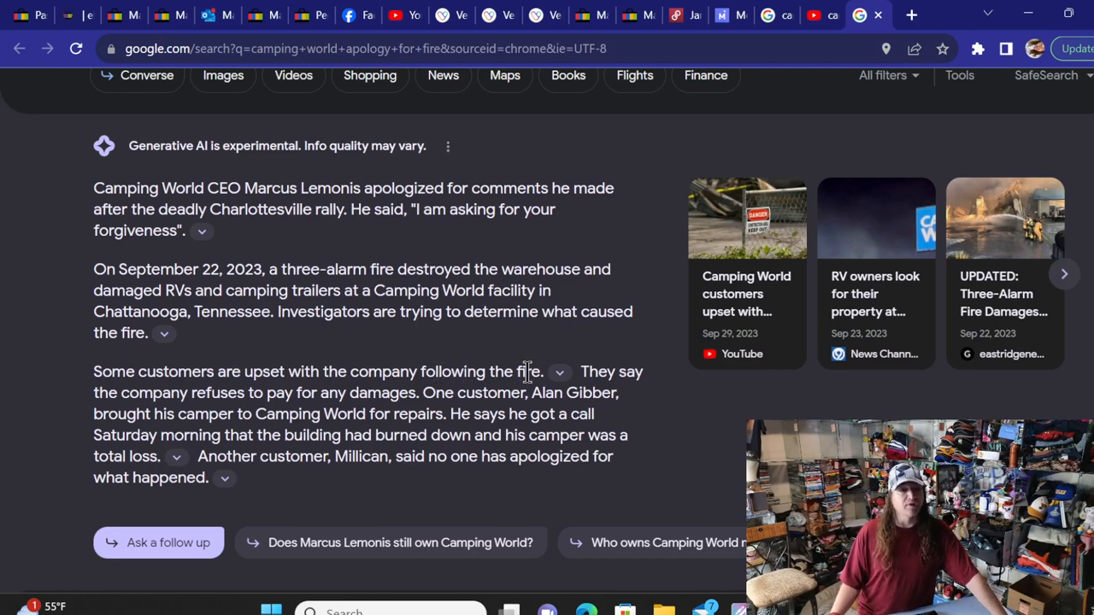
pyautogui.moveTo(391, 395)
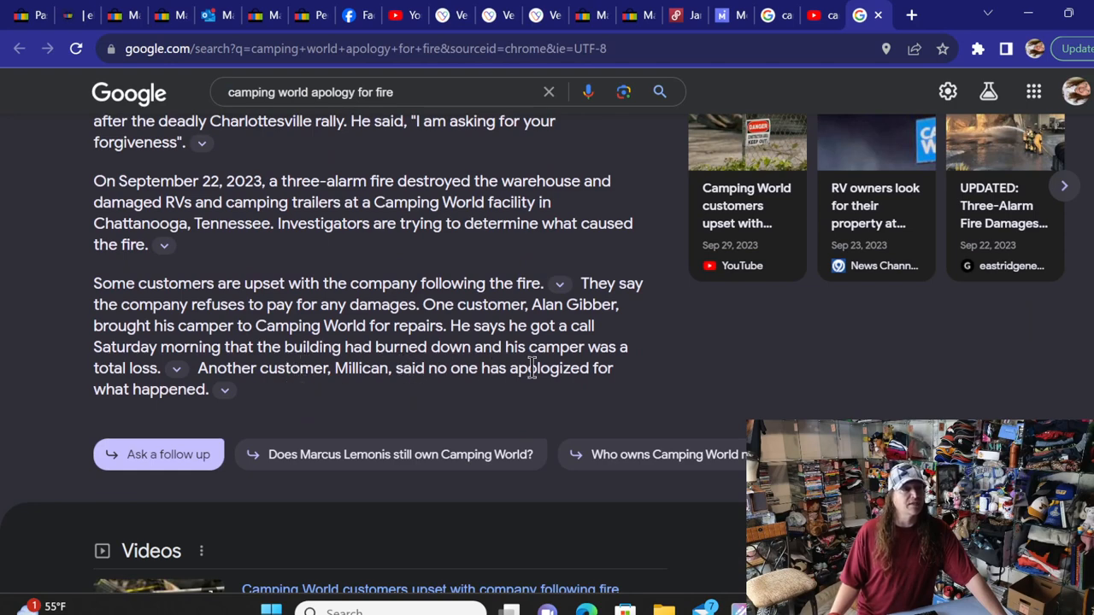
pyautogui.scroll(-3)
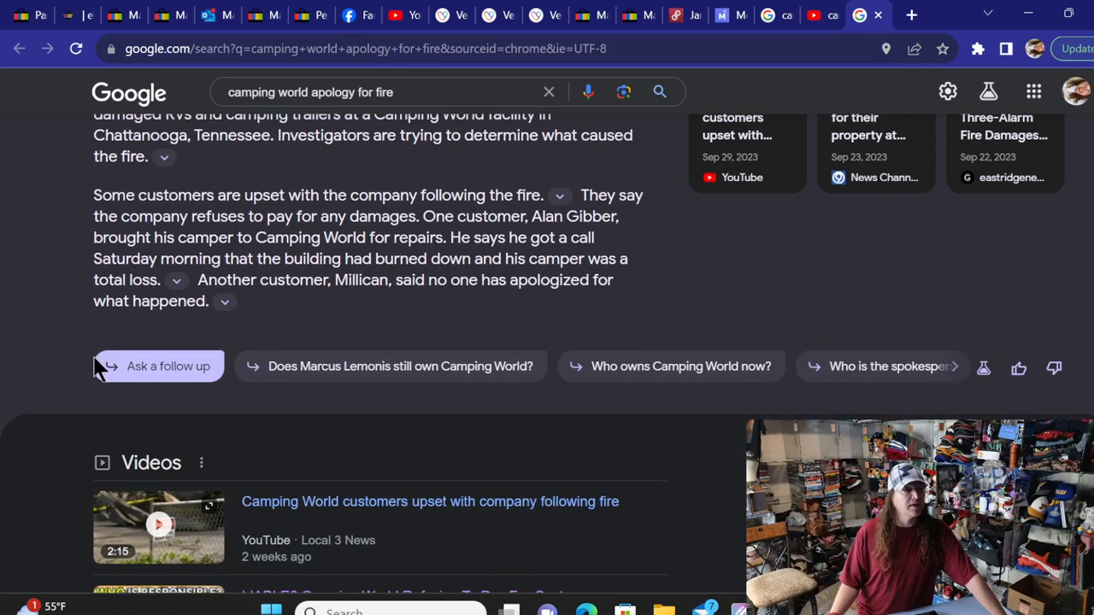
pyautogui.scroll(-3)
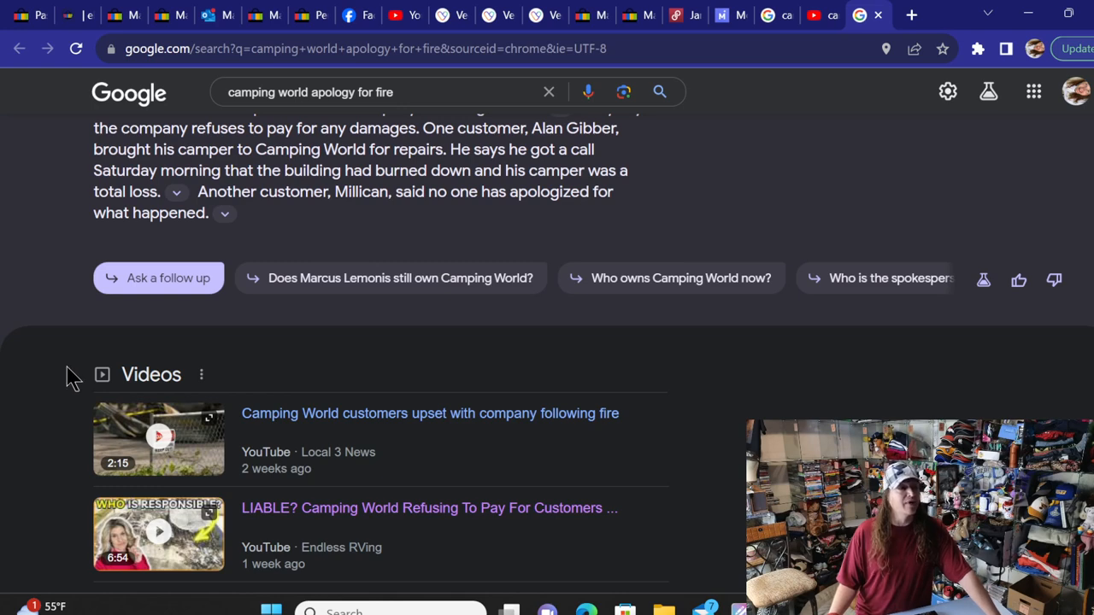
pyautogui.scroll(-3)
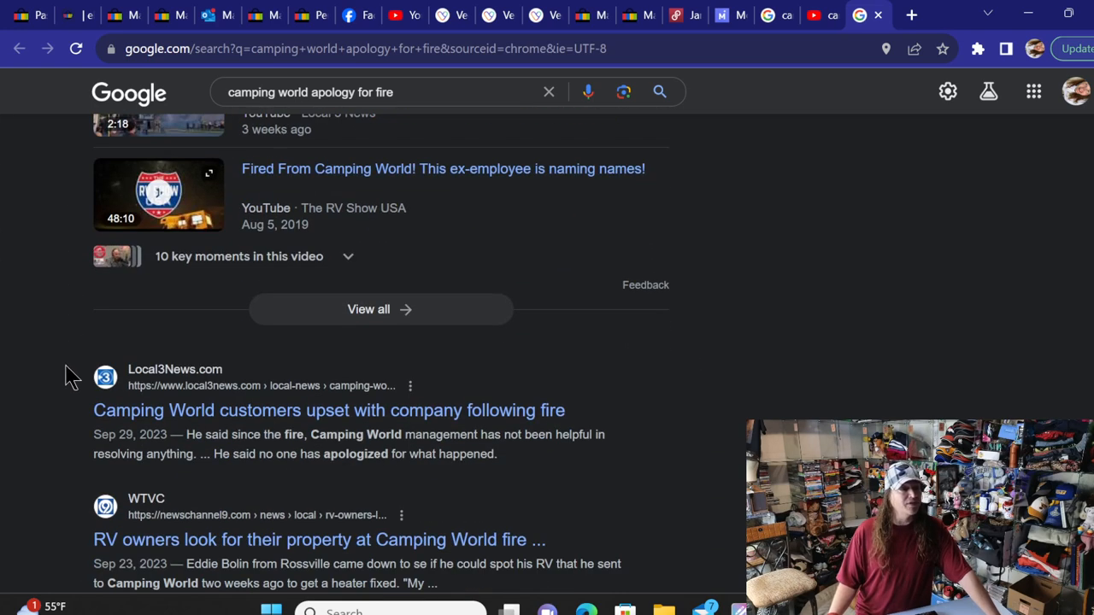
pyautogui.scroll(-3)
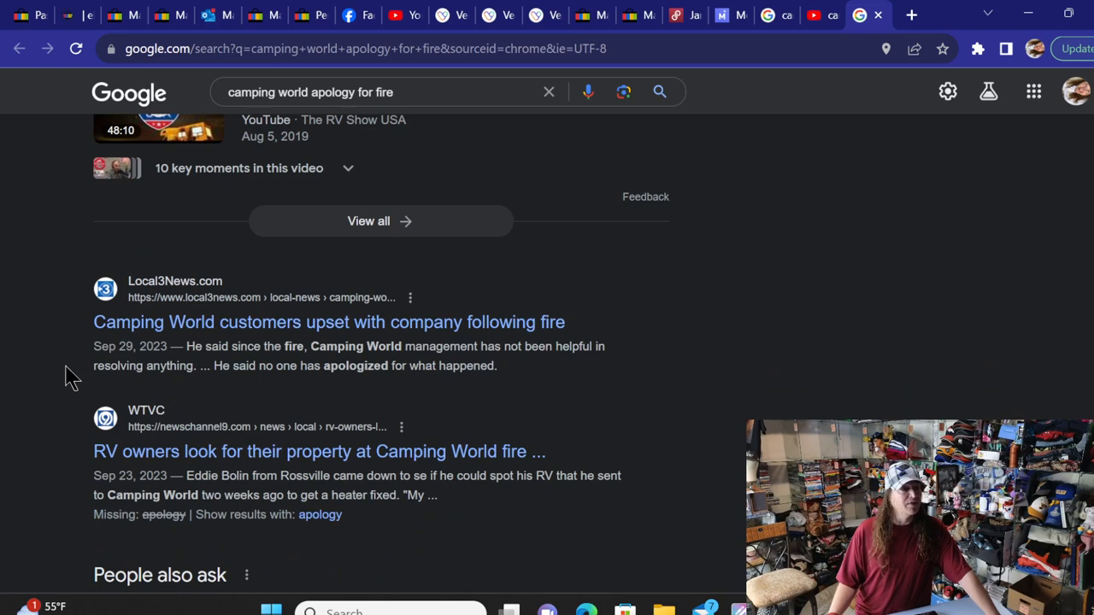
pyautogui.scroll(-3)
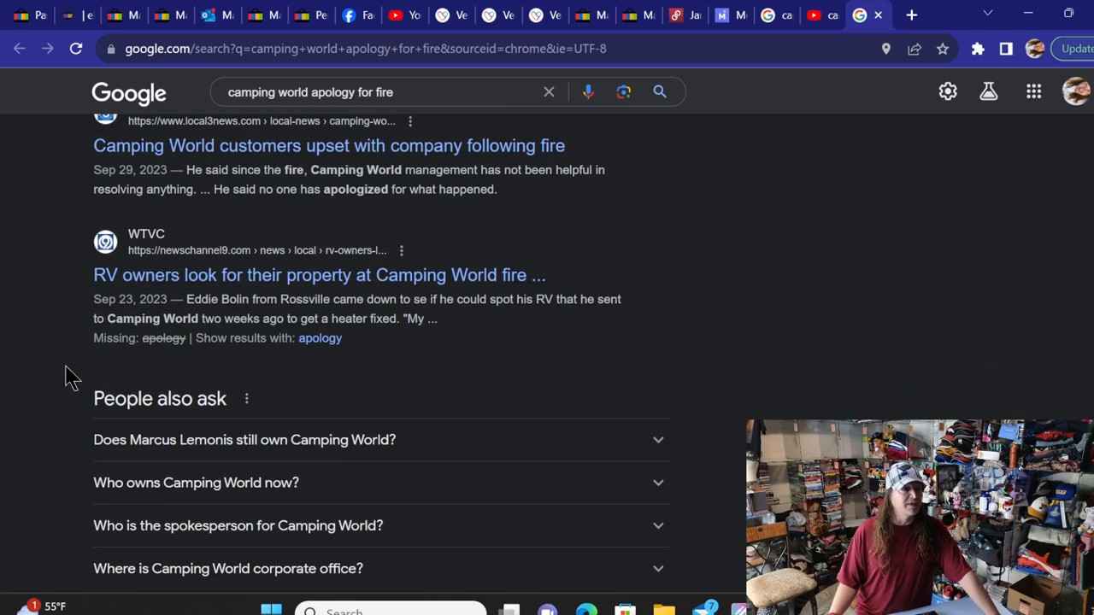
pyautogui.scroll(-3)
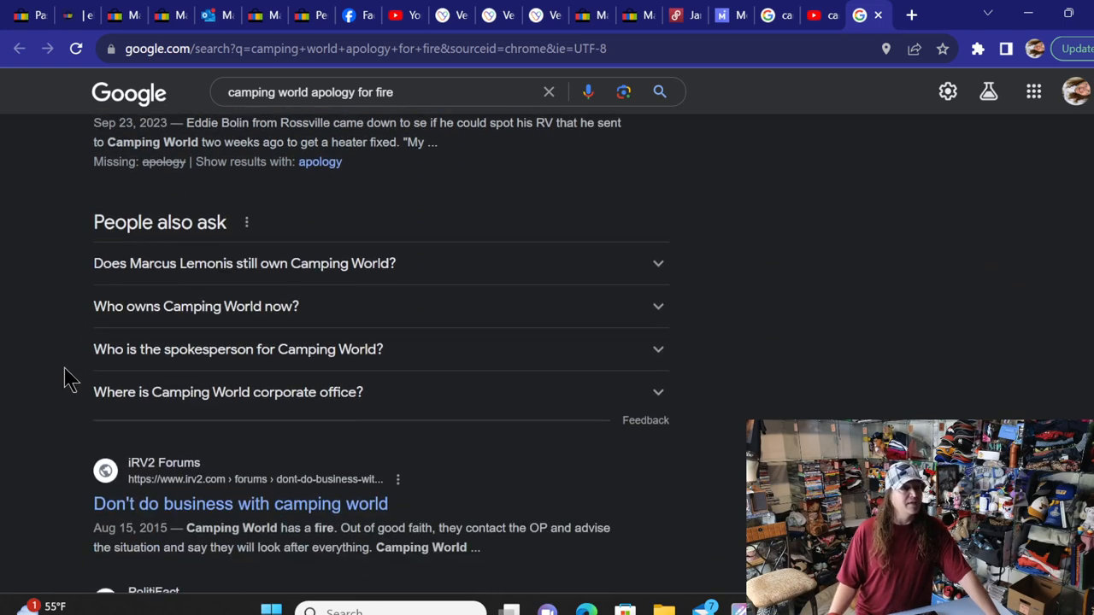
pyautogui.scroll(-3)
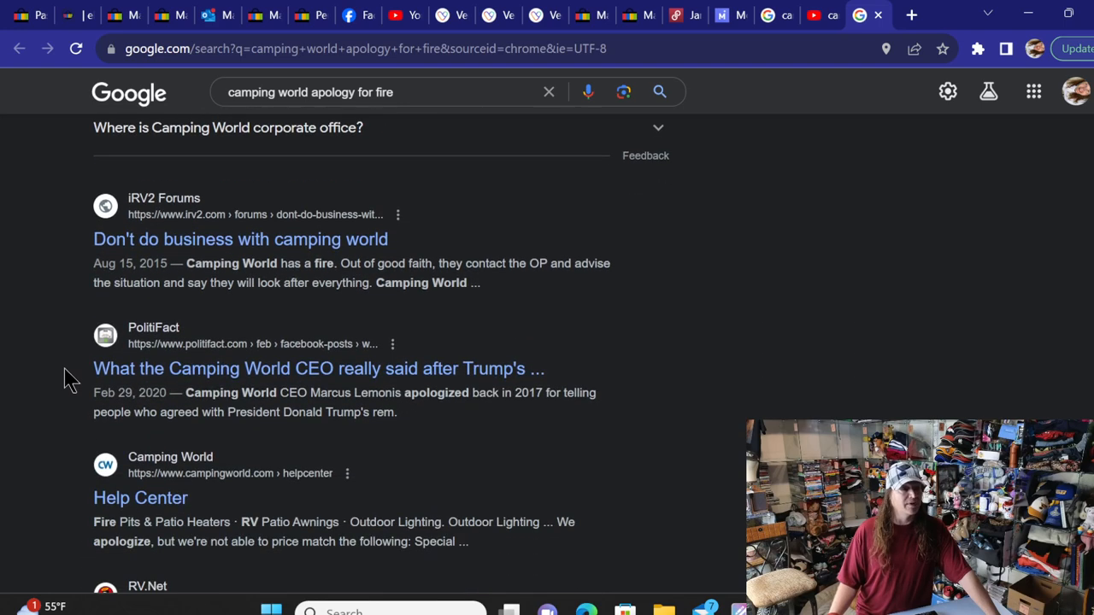